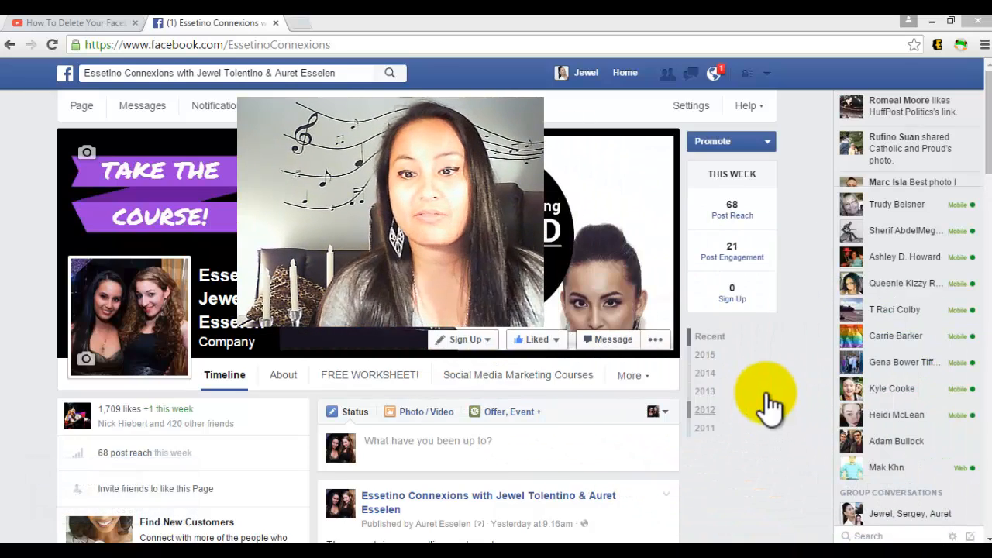
# Reach General Account Settings from the top-bar account menu
pyautogui.click(766, 73)
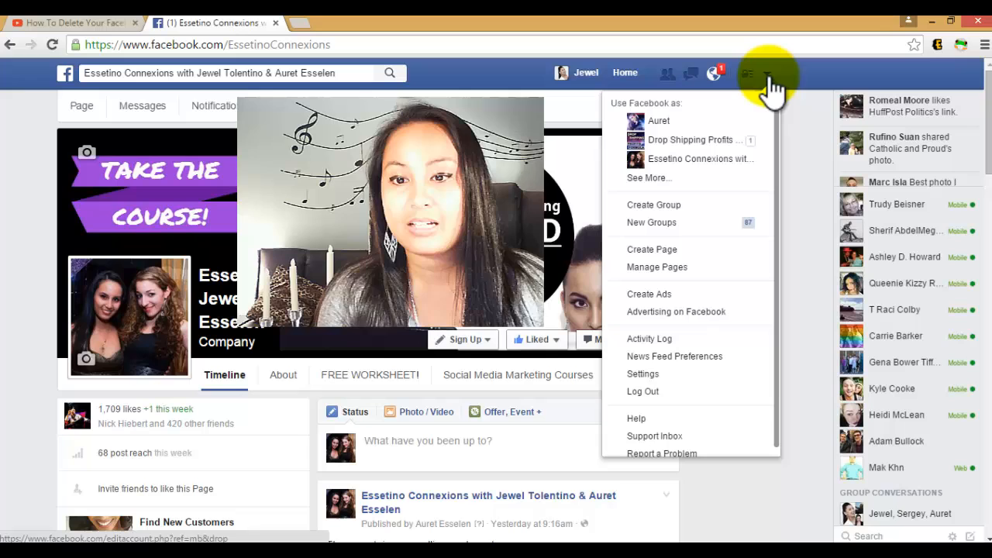
pyautogui.moveTo(775, 310)
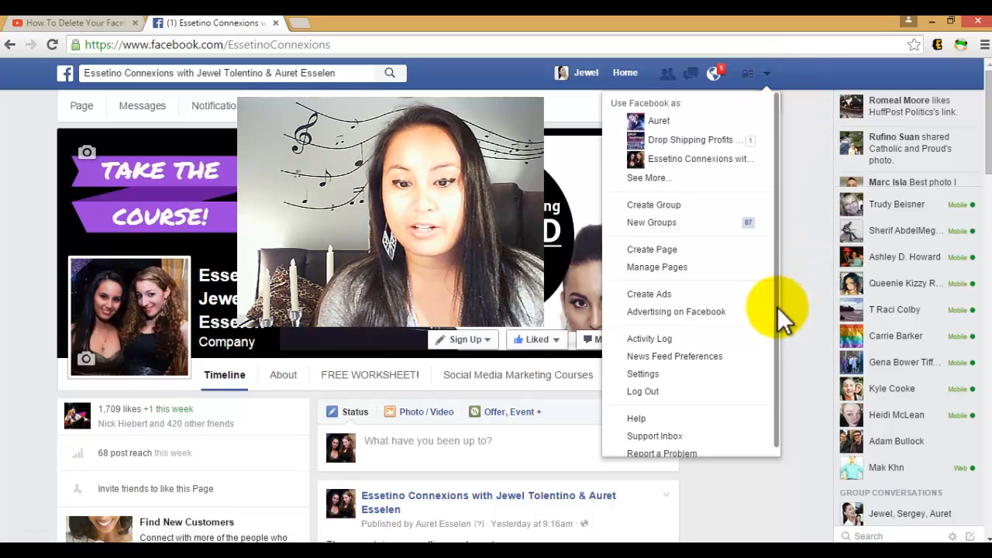
pyautogui.click(642, 373)
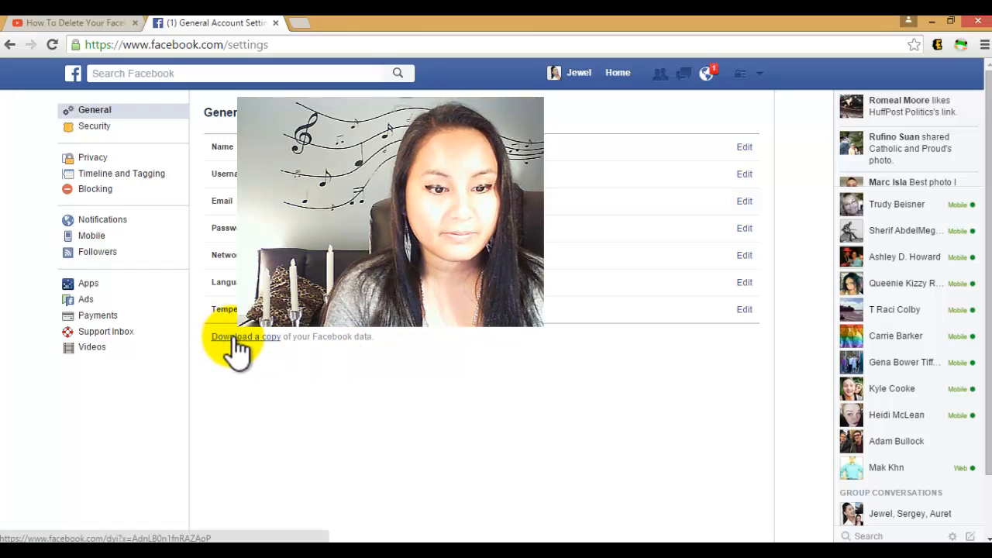
# Follow the 'Download a copy' link to the Download Your Information page
pyautogui.click(245, 337)
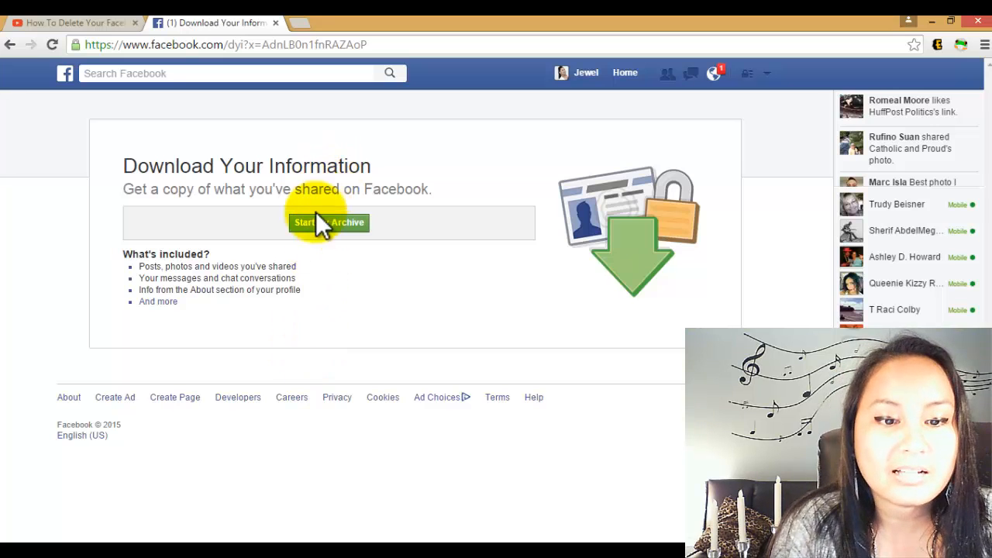
# Start My Archive and re-enter the account password to verify the request
pyautogui.click(328, 223)
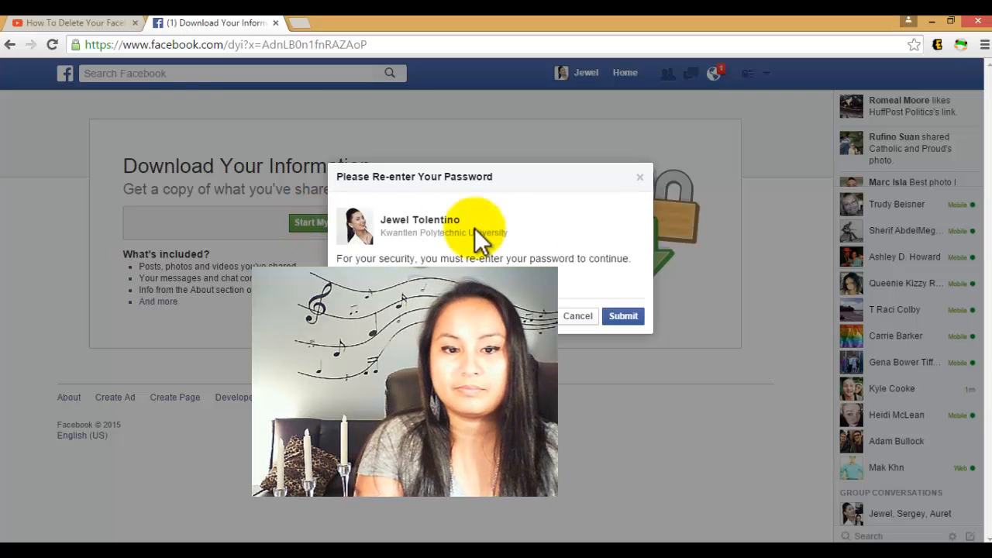
pyautogui.click(624, 316)
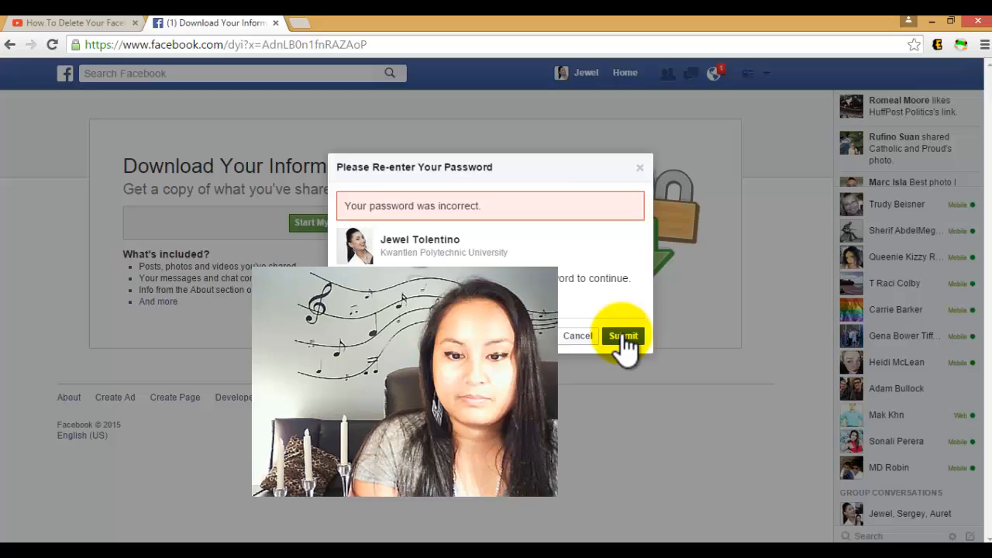
pyautogui.click(624, 335)
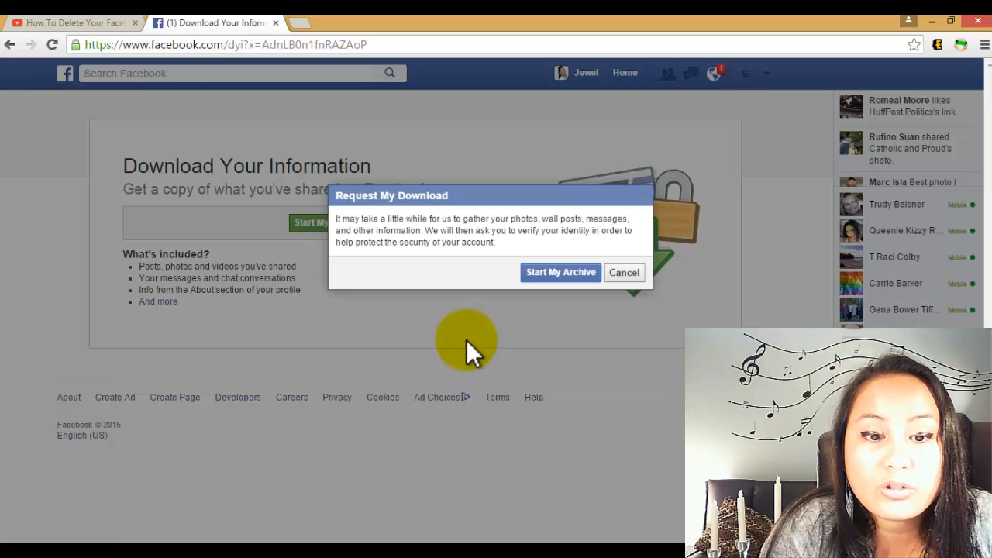
pyautogui.moveTo(530, 316)
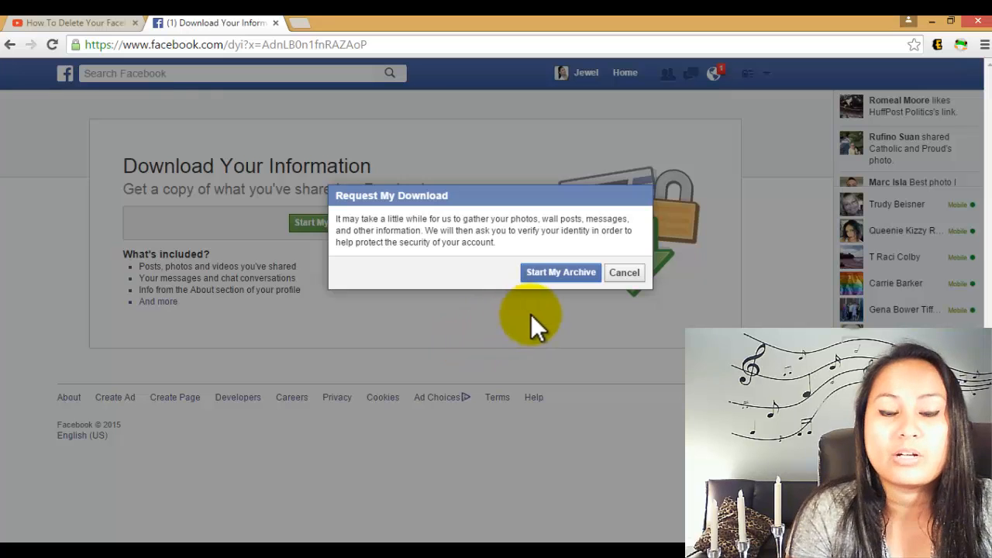
# Confirm Start My Archive in Request My Download and acknowledge the Download Requested message
pyautogui.click(561, 273)
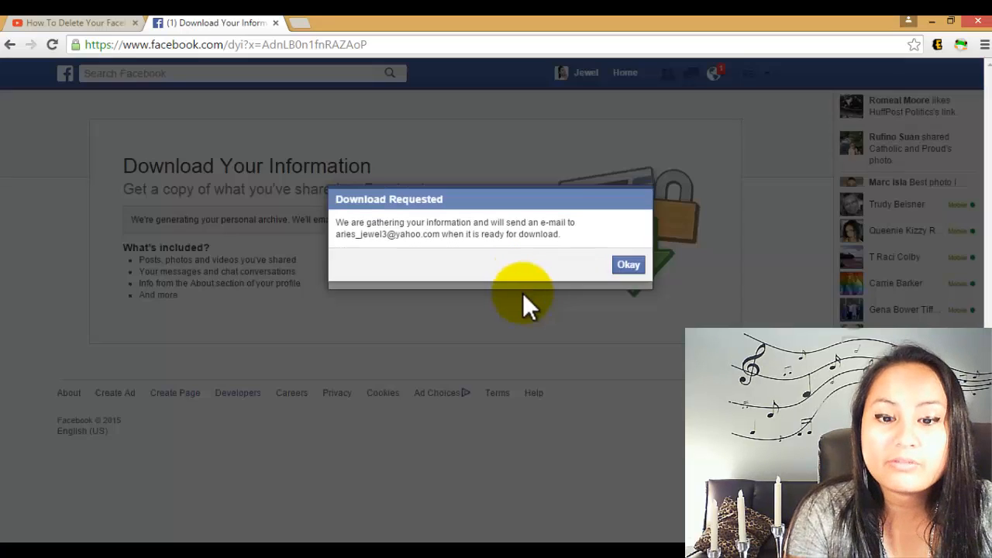
pyautogui.moveTo(447, 338)
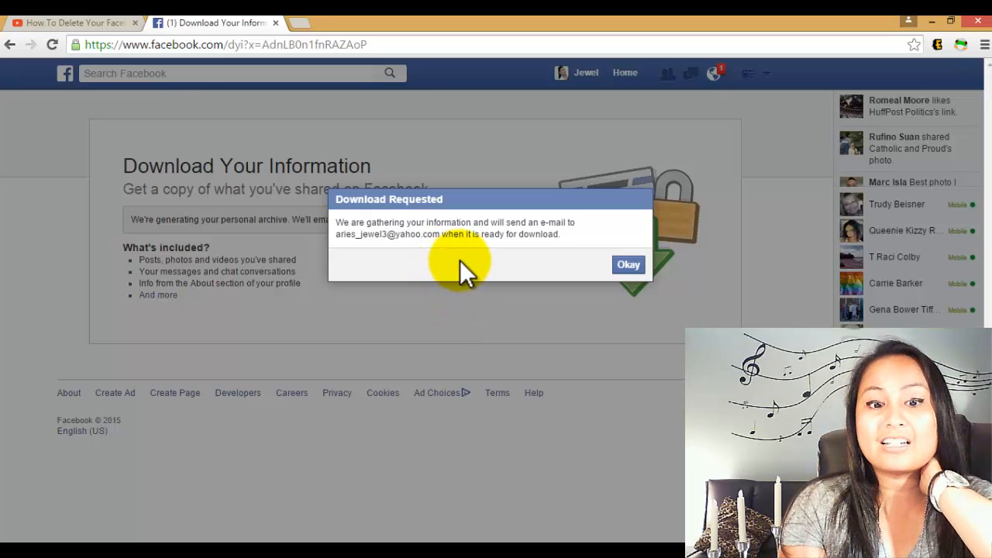
pyautogui.moveTo(628, 263)
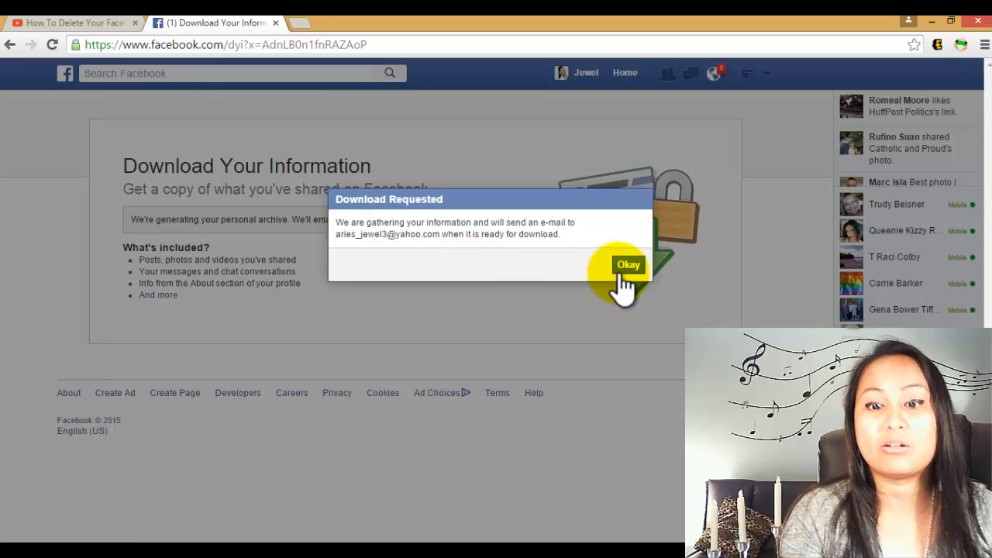
pyautogui.click(628, 263)
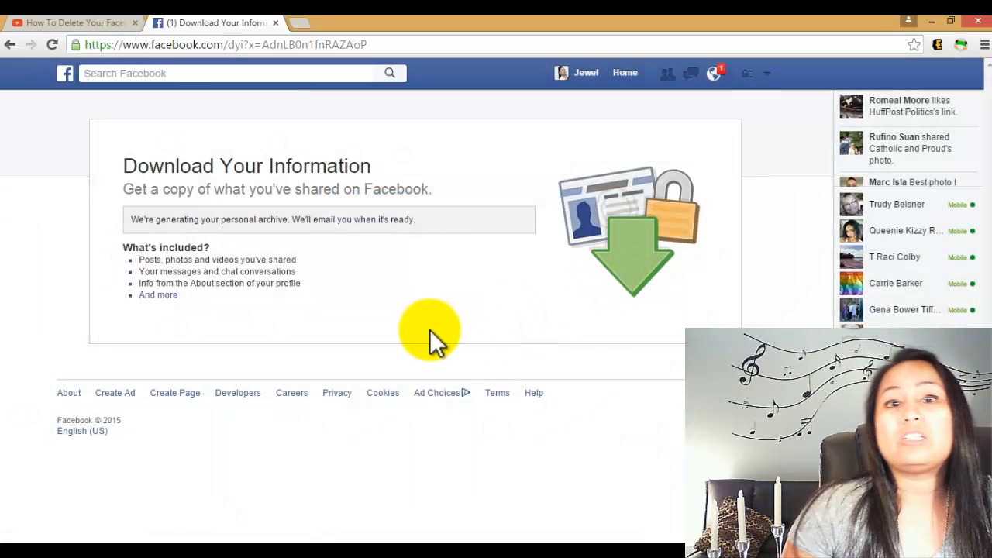